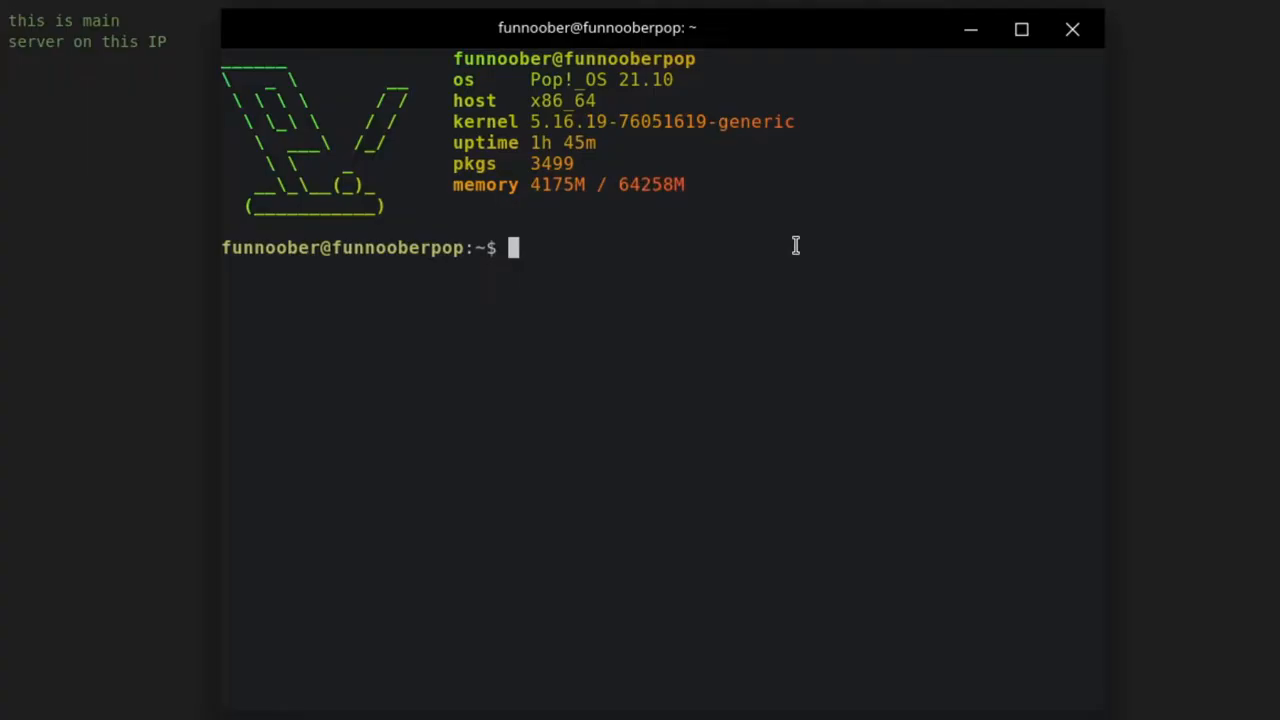
# Start typing pip install flask, then cancel the mistyped backslash continuation with Ctrl+C
pyautogui.write('p')
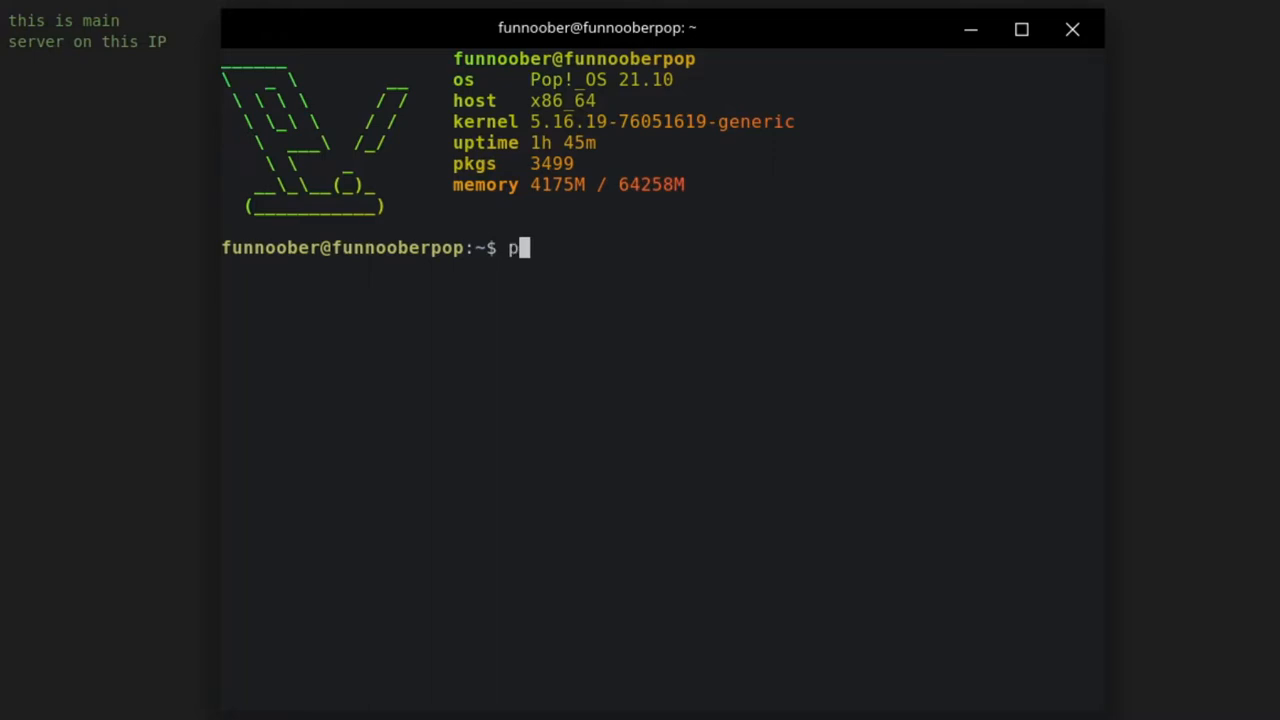
pyautogui.write('ip i')
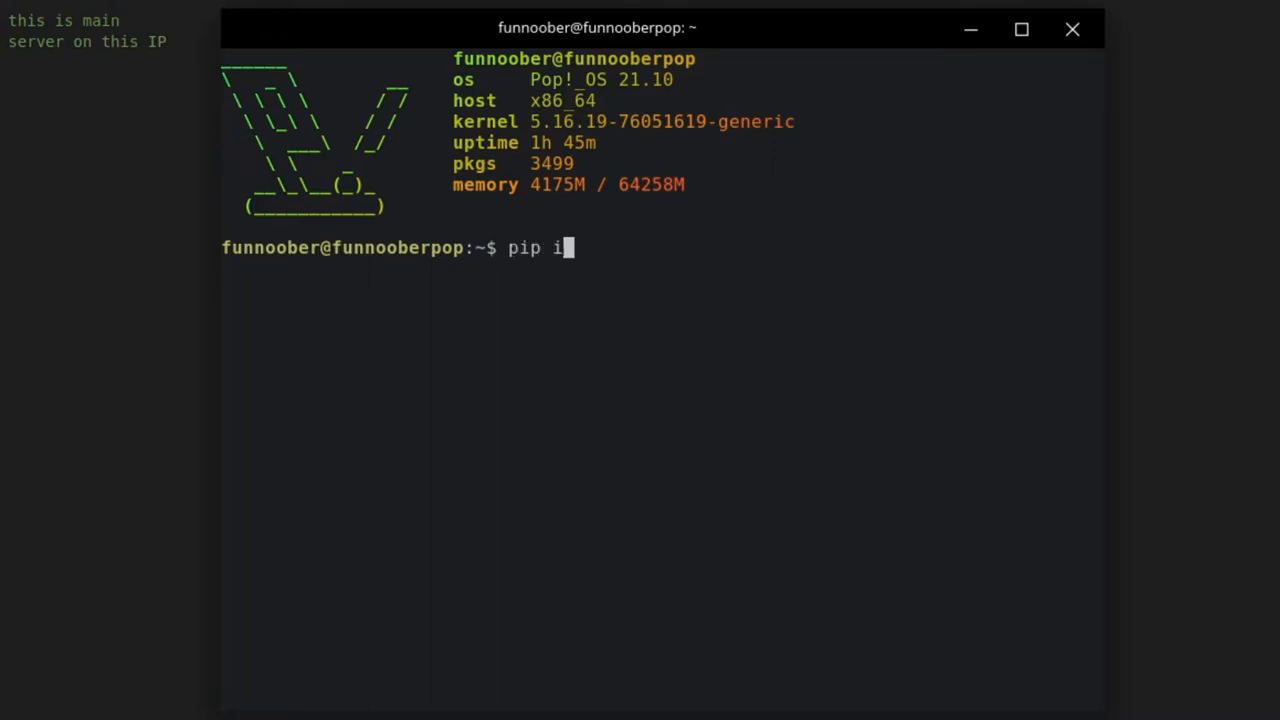
pyautogui.write('nstall')
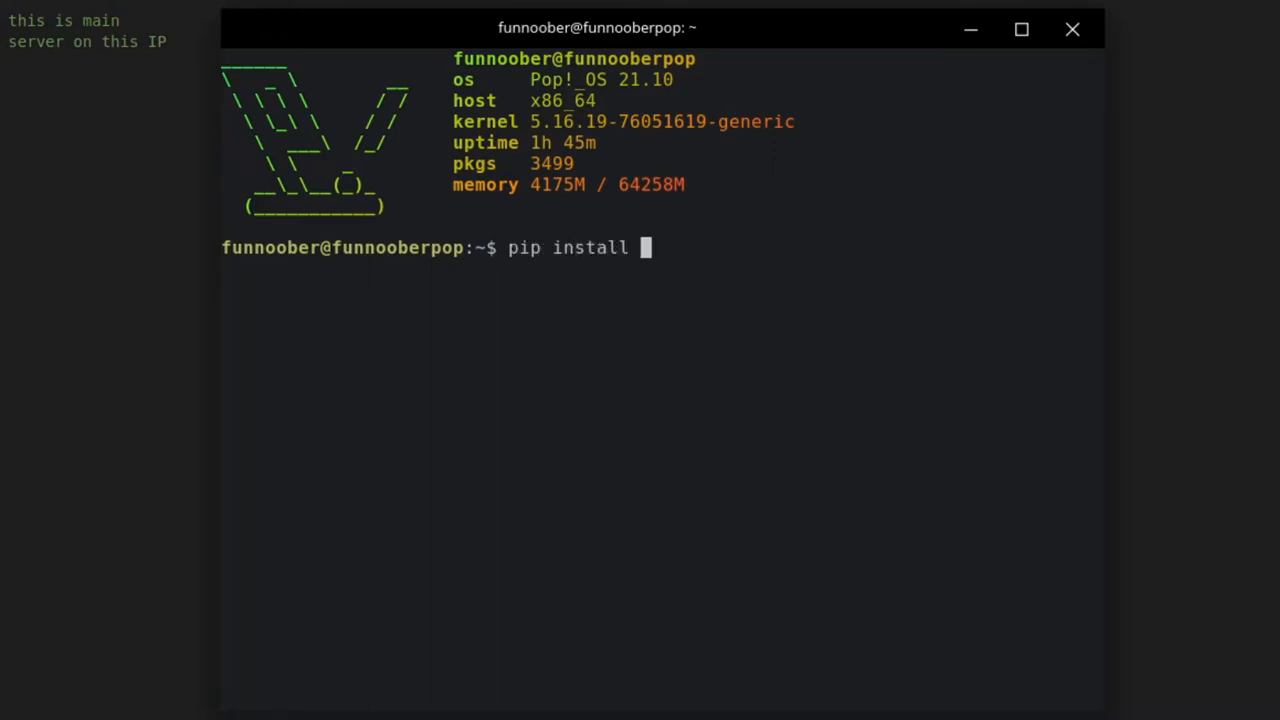
pyautogui.write('flask\\')
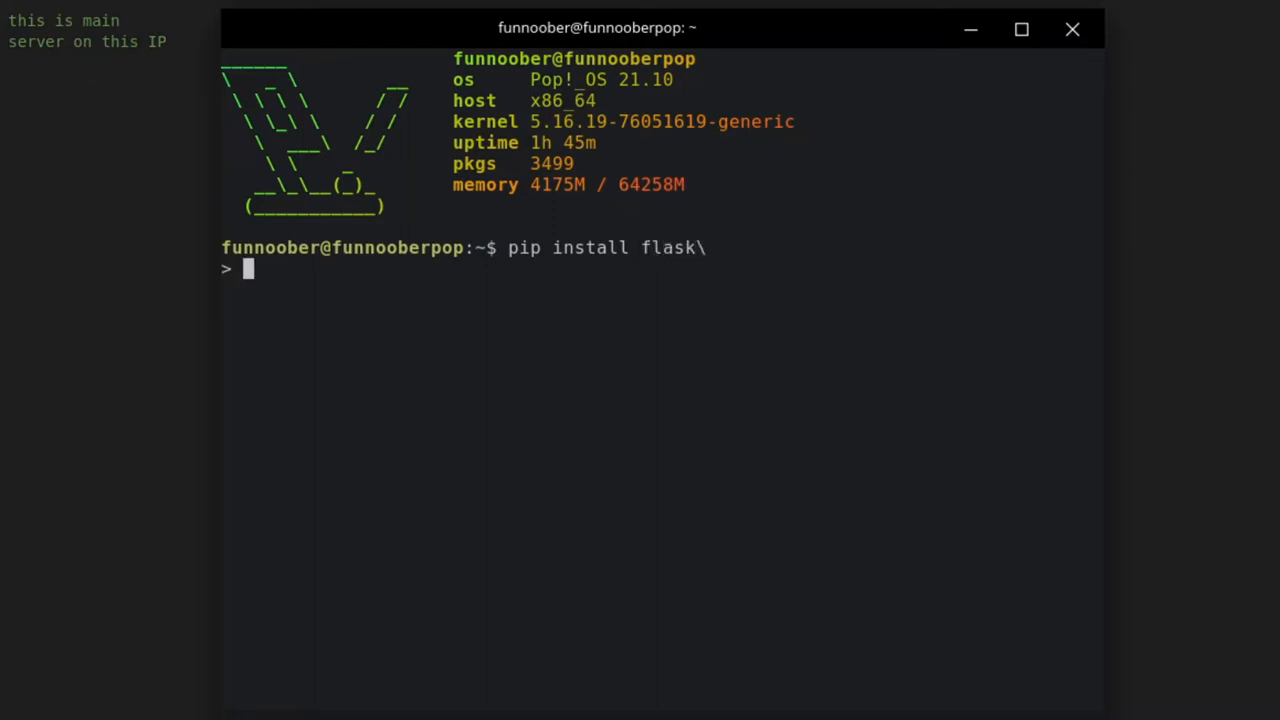
pyautogui.press('ctrl+c')
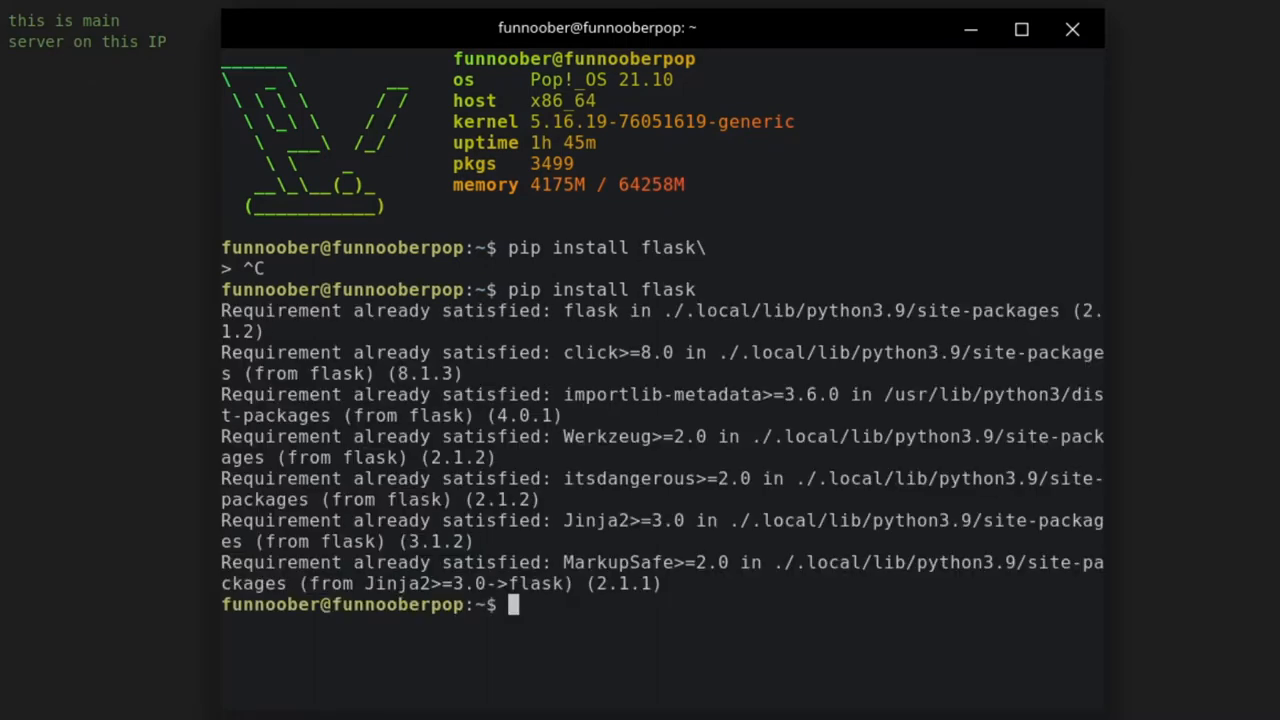
pyautogui.moveTo(1018, 44)
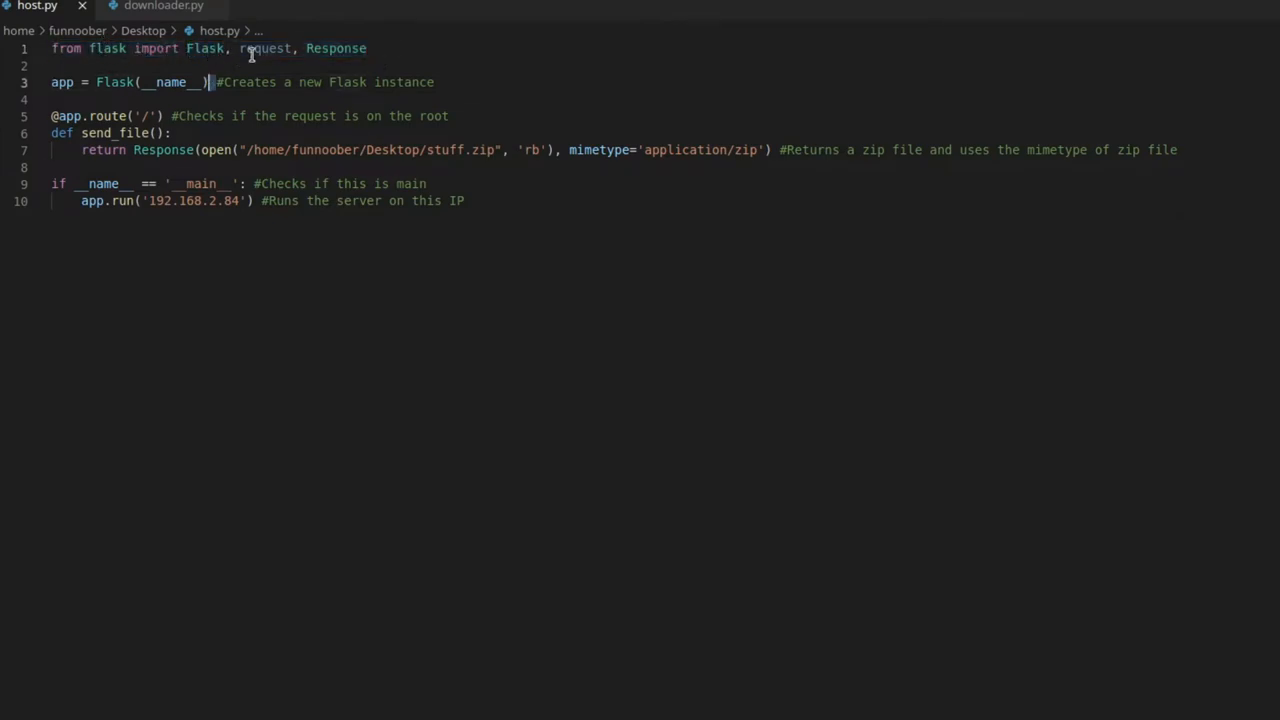
pyautogui.doubleClick(336, 48)
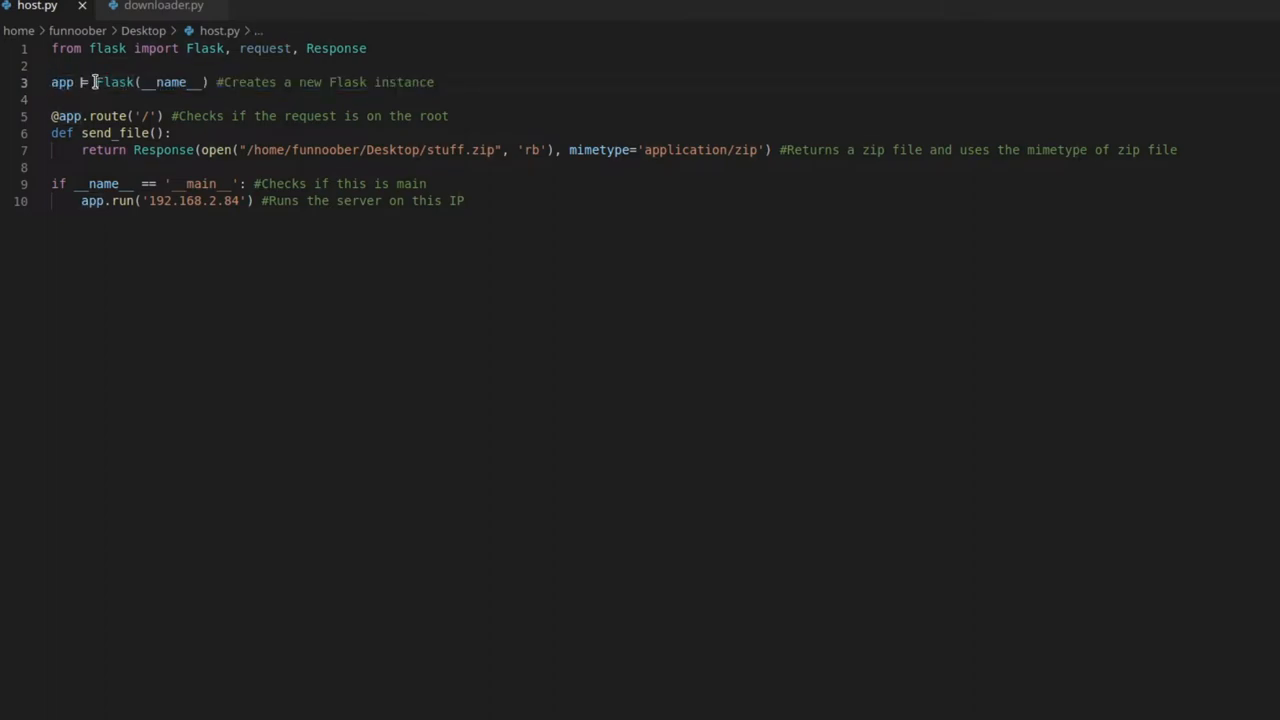
pyautogui.doubleClick(116, 82)
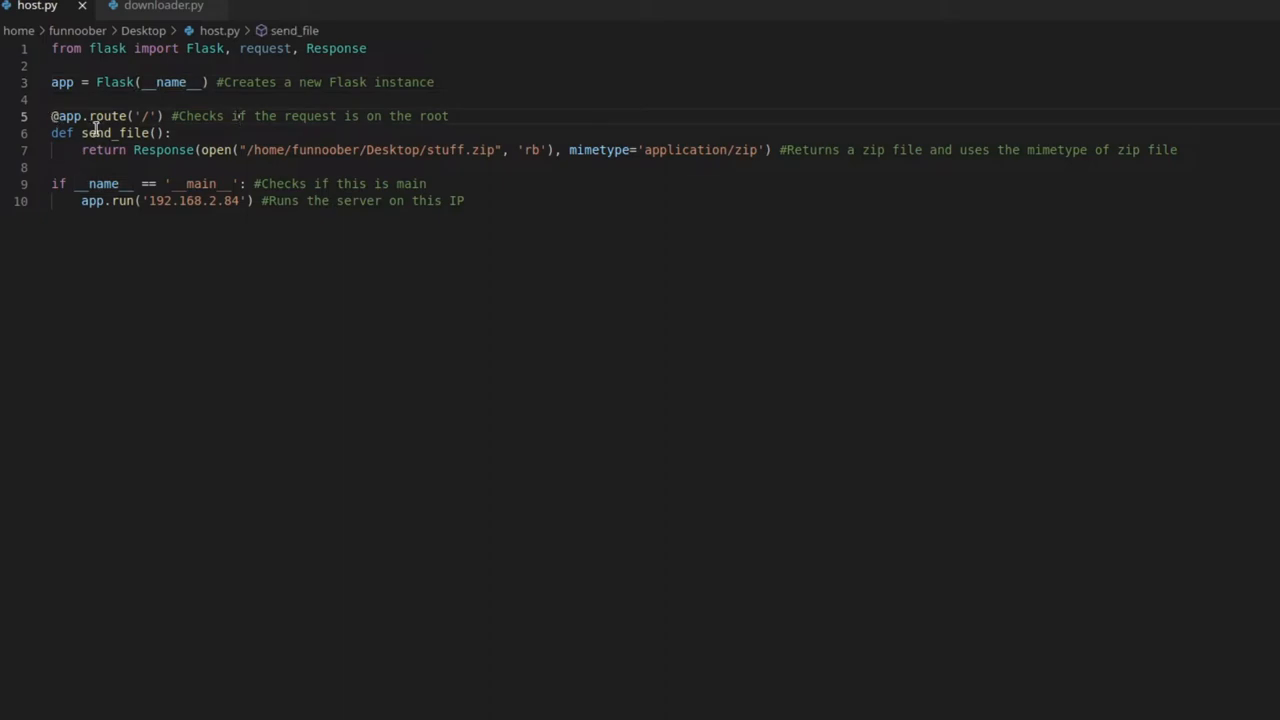
pyautogui.click(140, 116)
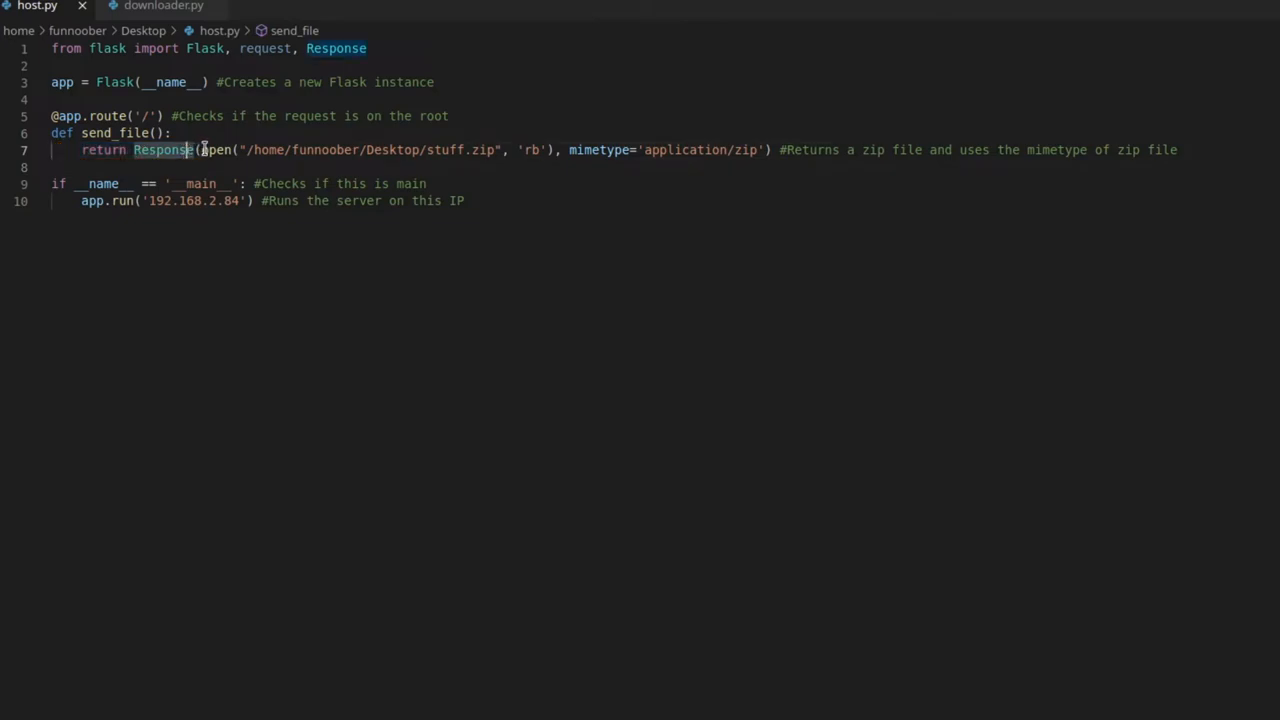
pyautogui.moveTo(200, 148); pyautogui.dragTo(496, 148)
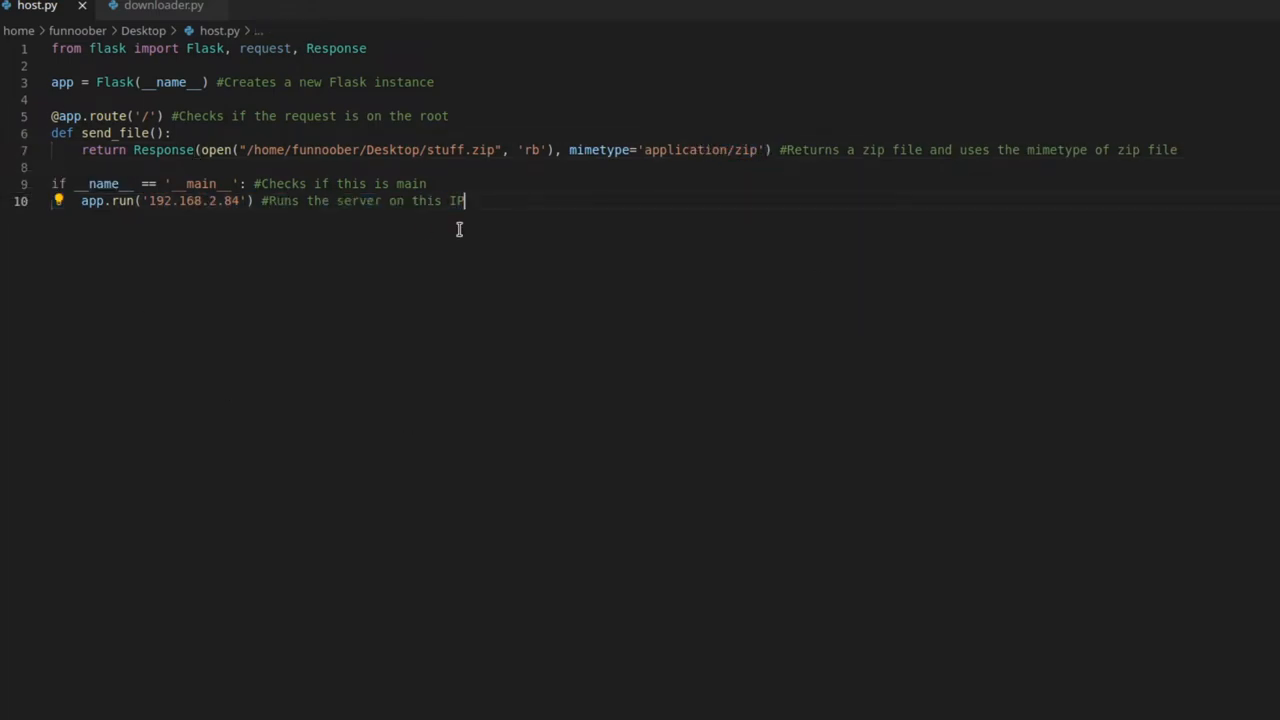
pyautogui.doubleClick(104, 184)
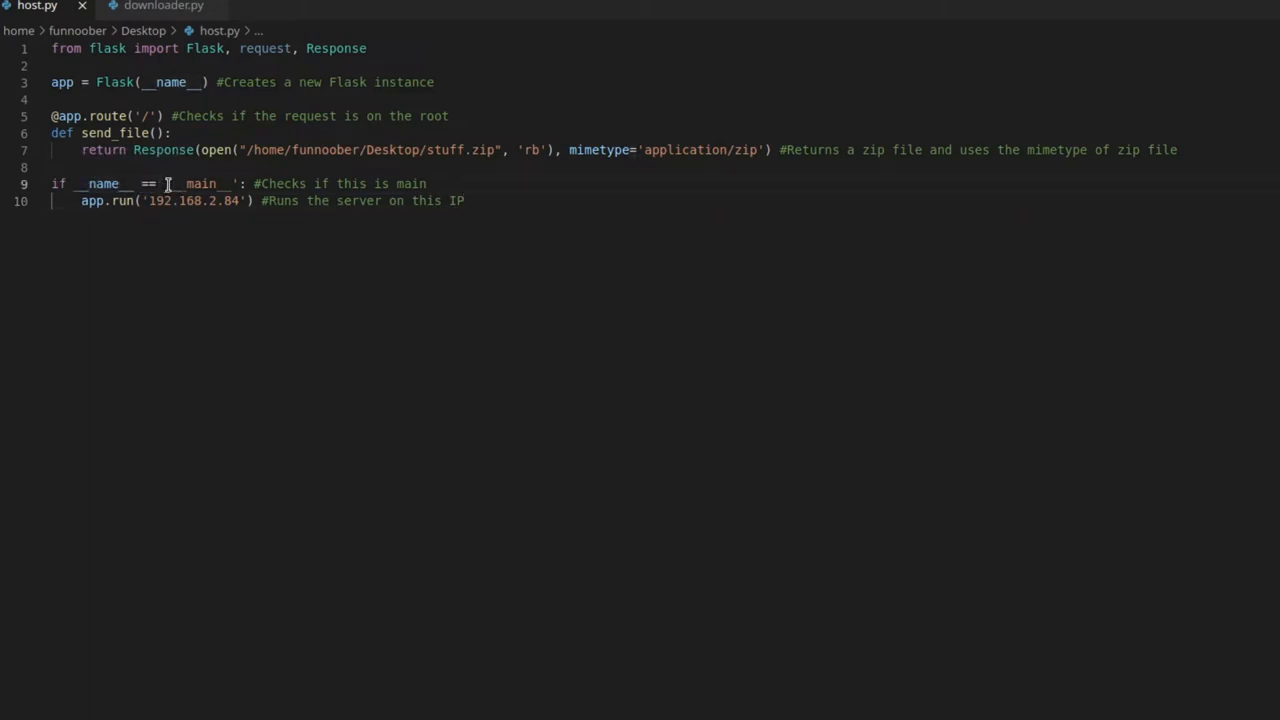
pyautogui.doubleClick(200, 184)
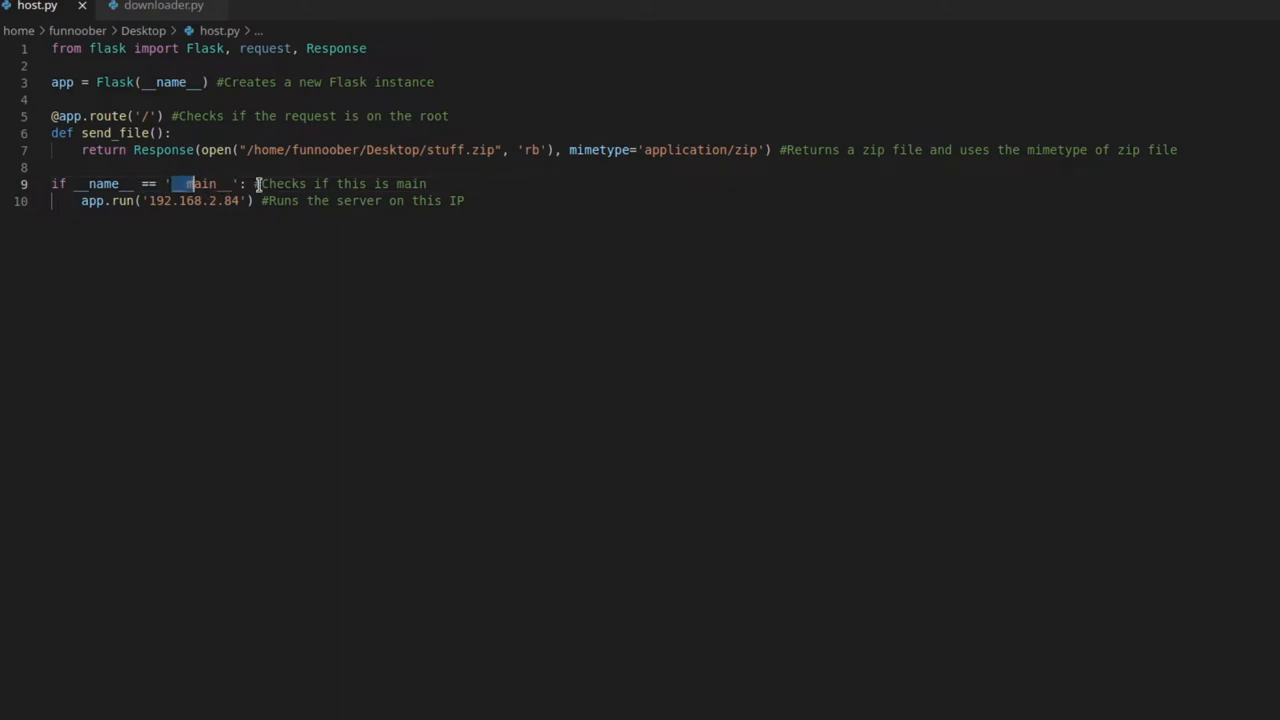
pyautogui.doubleClick(92, 200)
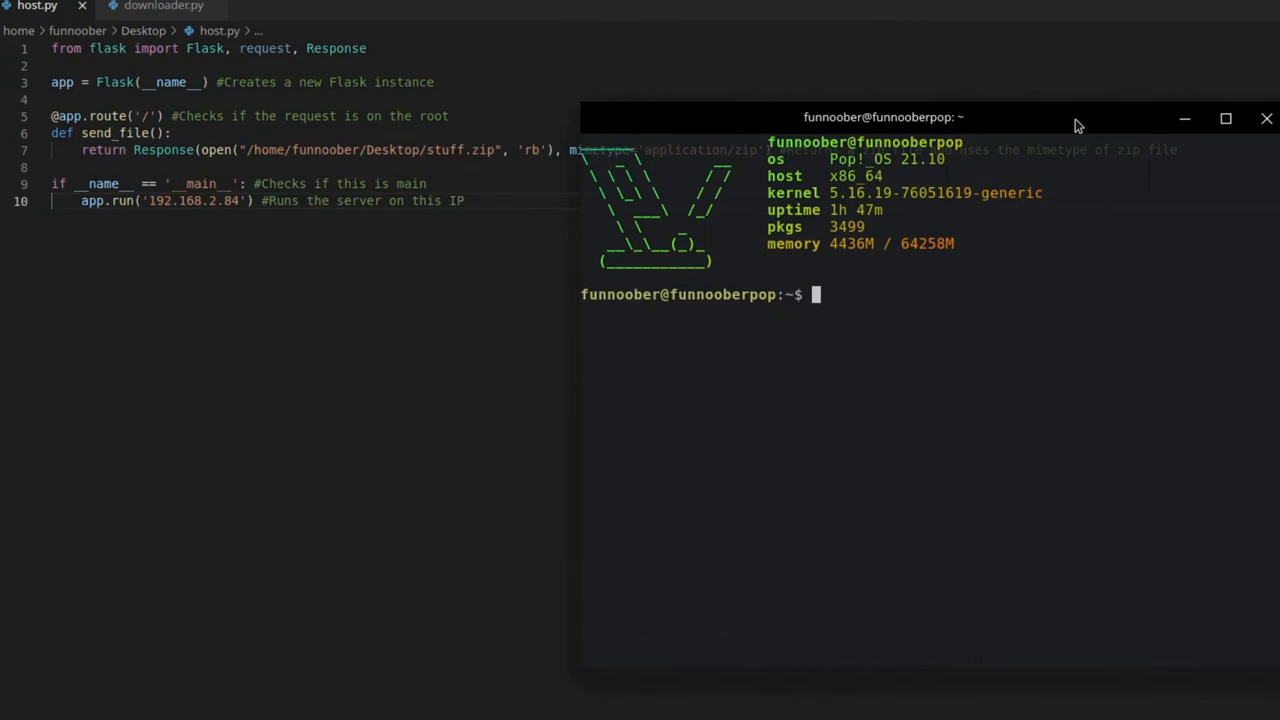
# Run ipconfig, then ifconfig, to find this machine's IP address
pyautogui.write('ipconfig')
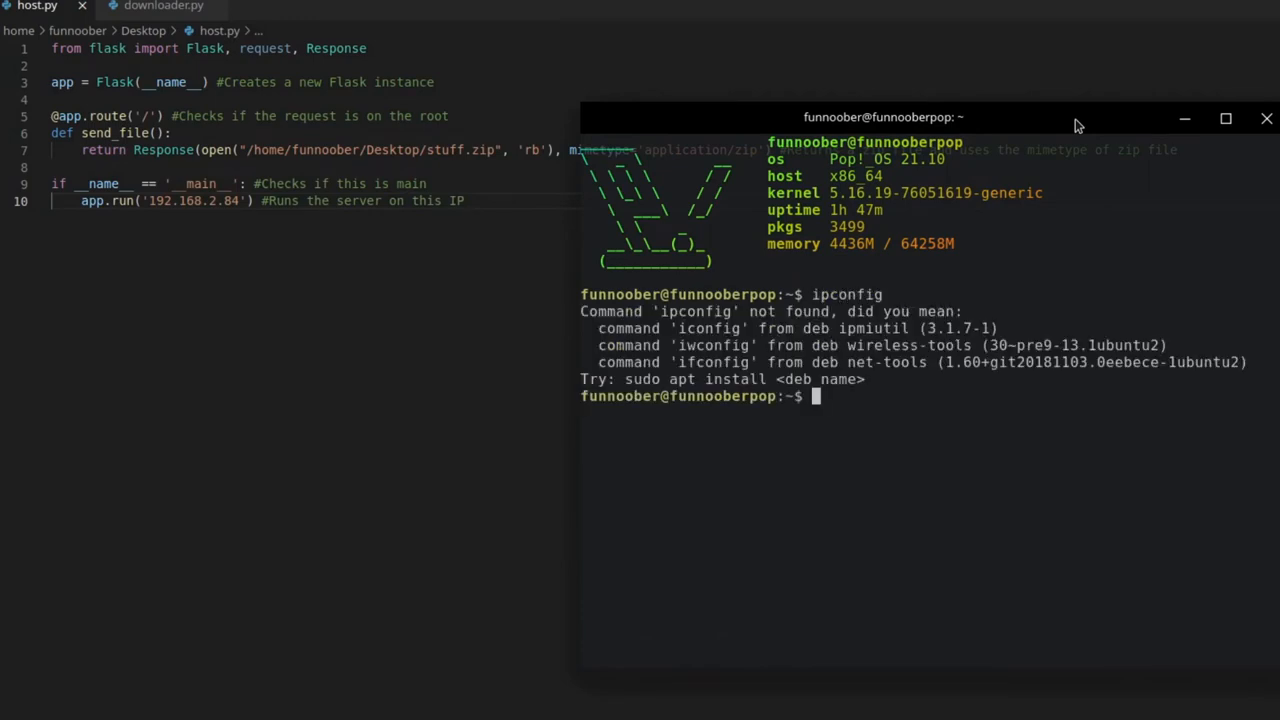
pyautogui.write('ifconfig')
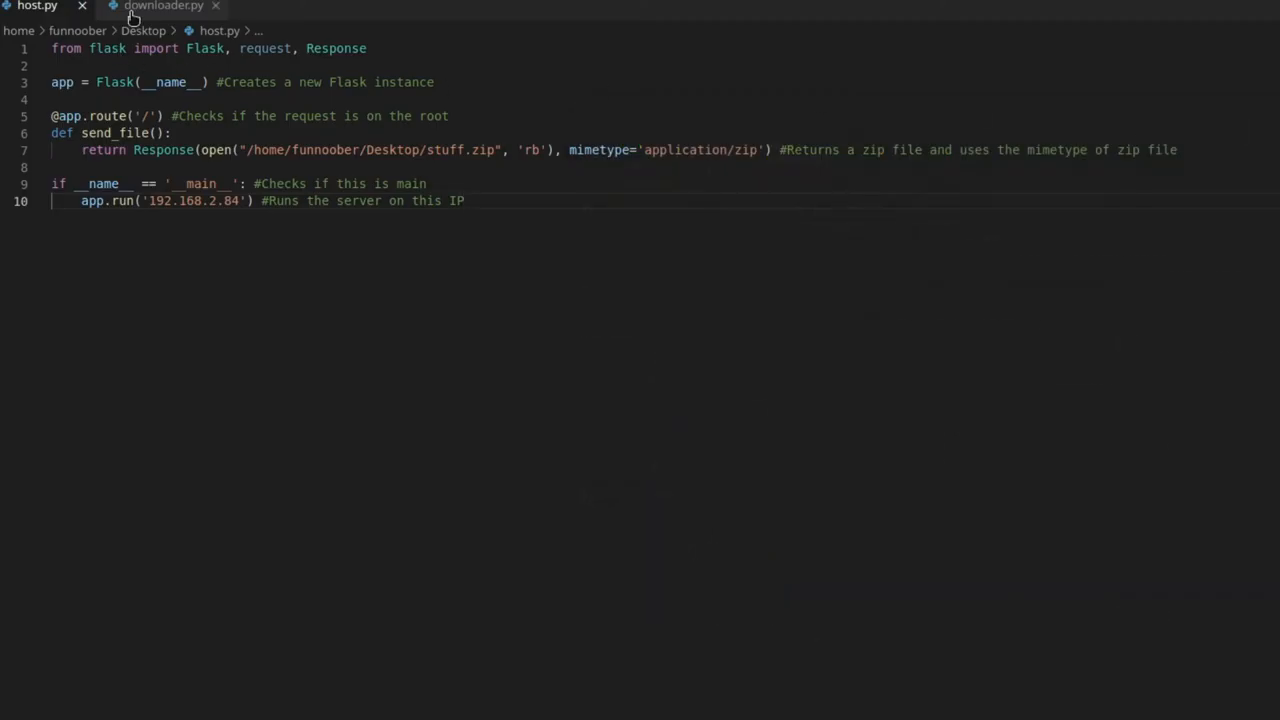
pyautogui.click(164, 6)
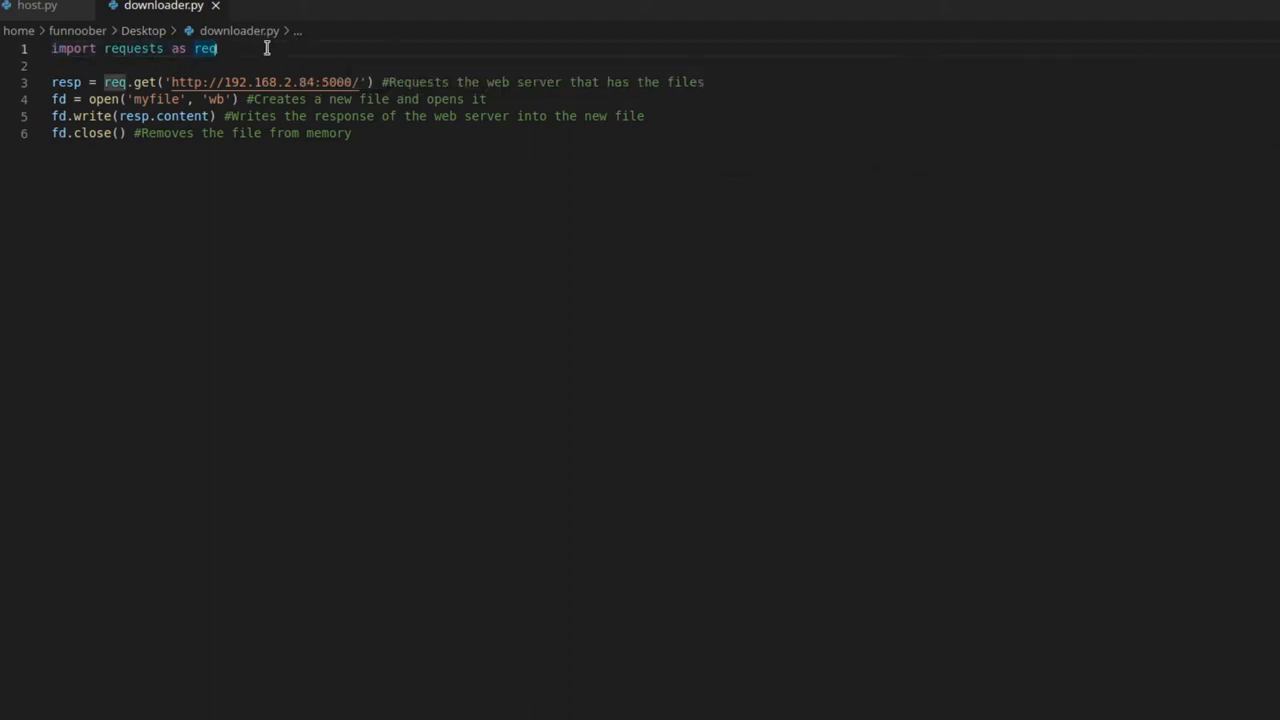
pyautogui.doubleClick(66, 82)
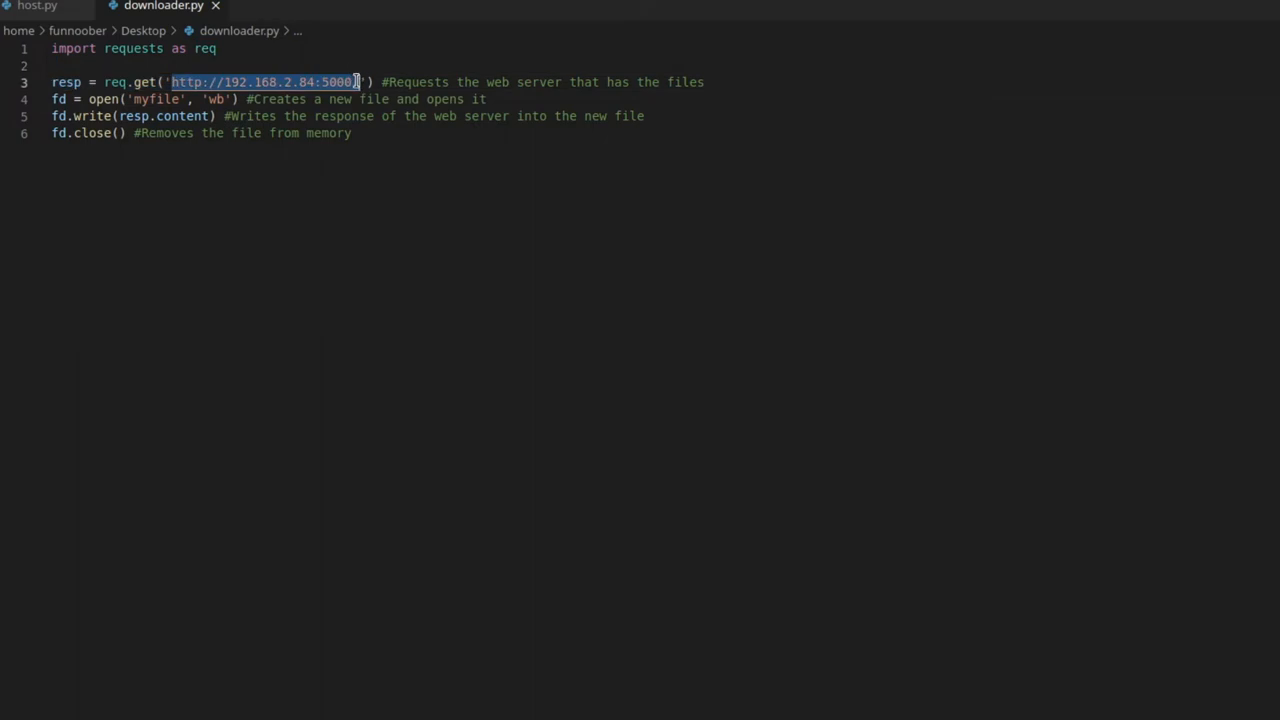
pyautogui.click(36, 6)
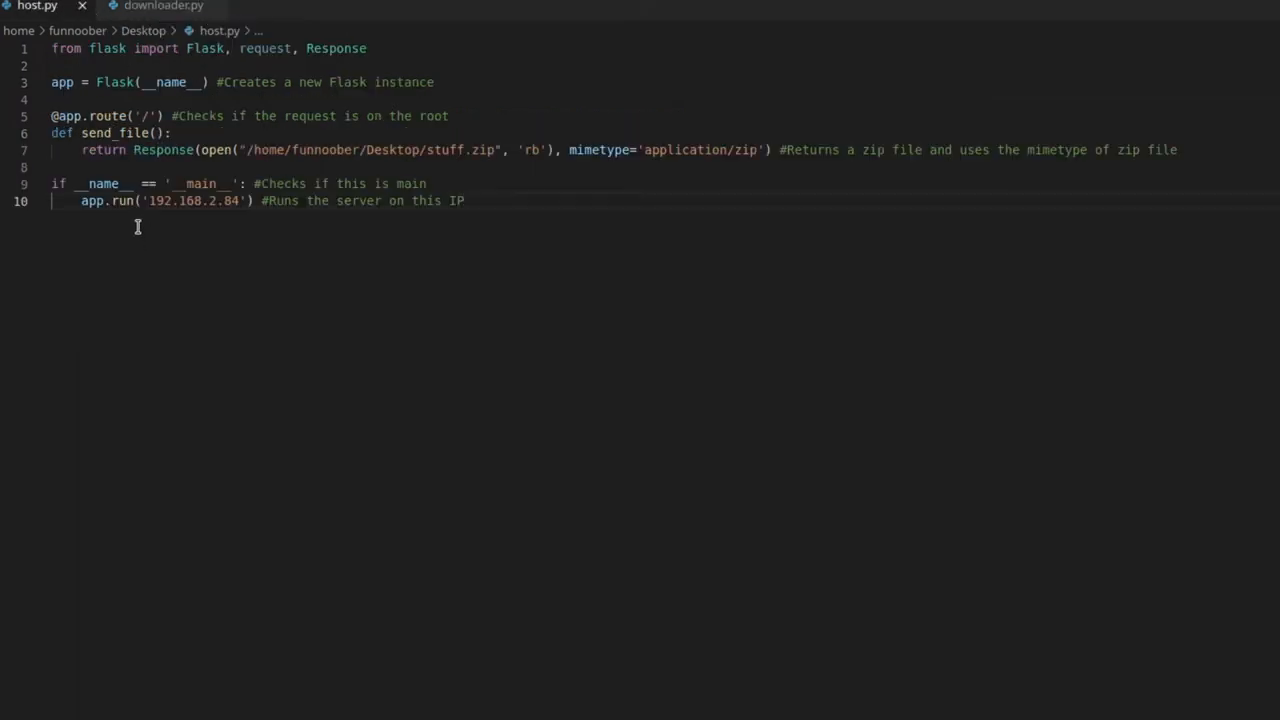
pyautogui.click(164, 6)
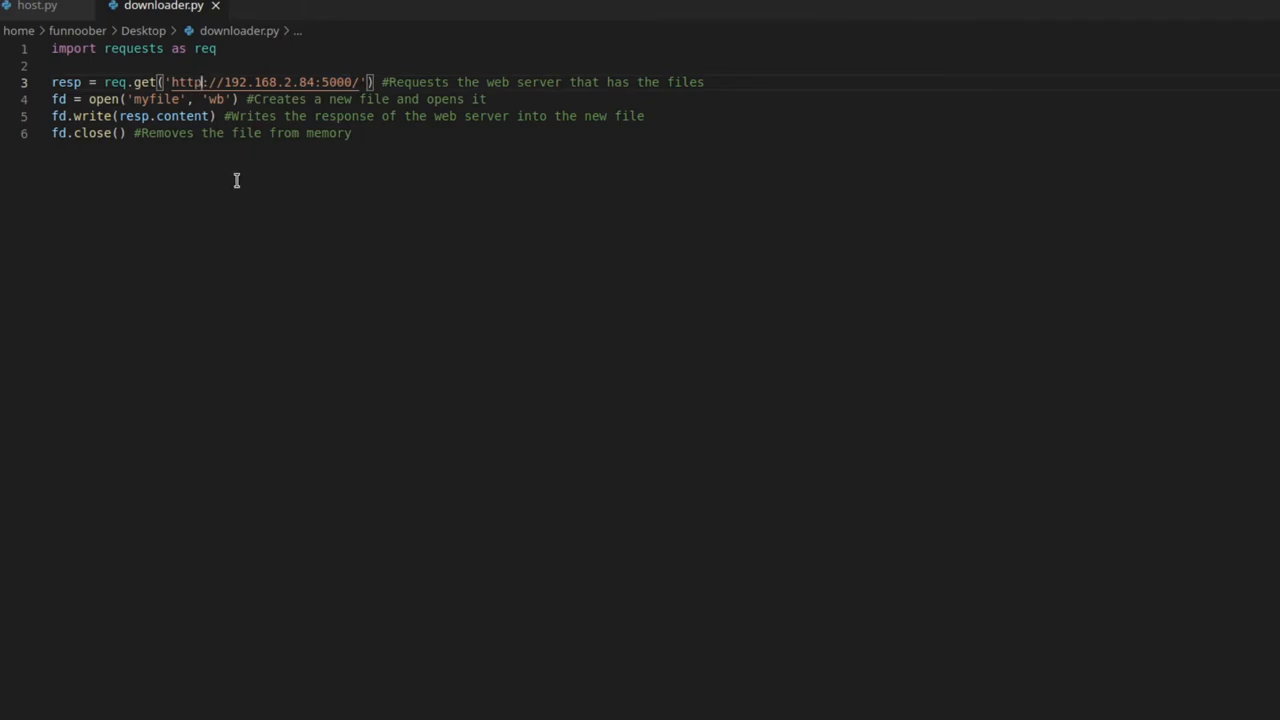
pyautogui.moveTo(296, 298)
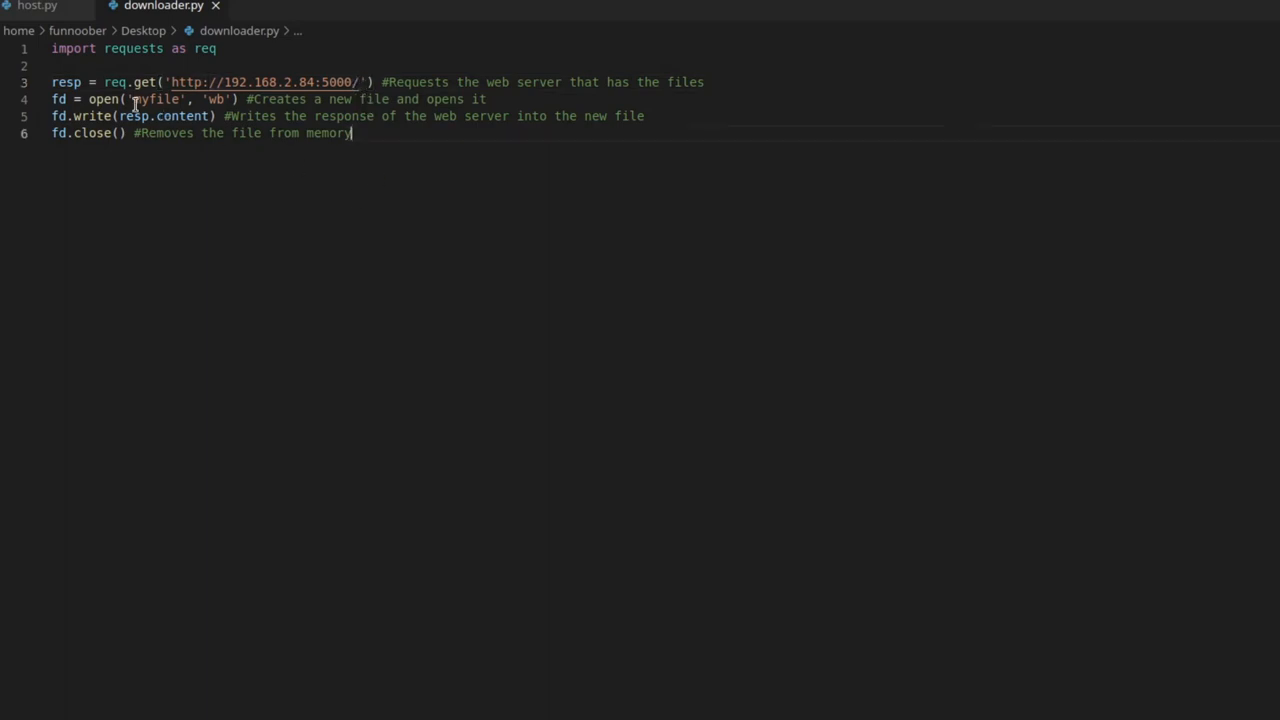
pyautogui.doubleClick(96, 116)
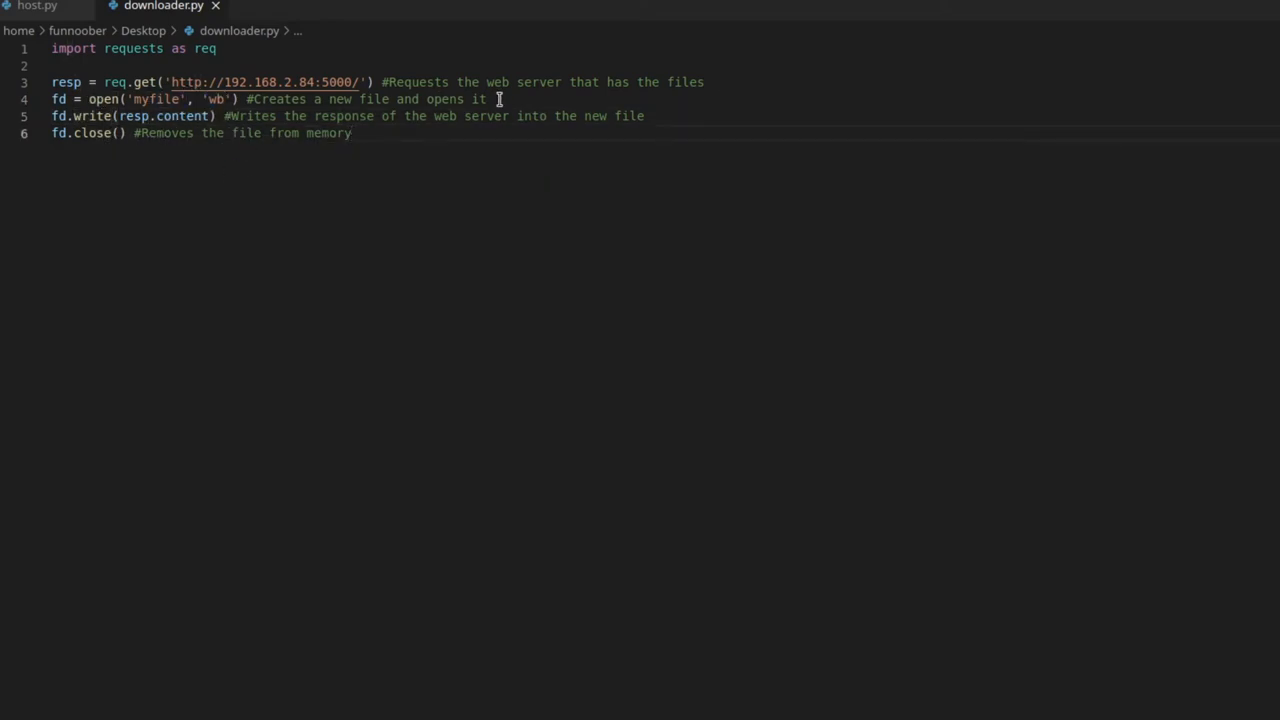
pyautogui.click(352, 132)
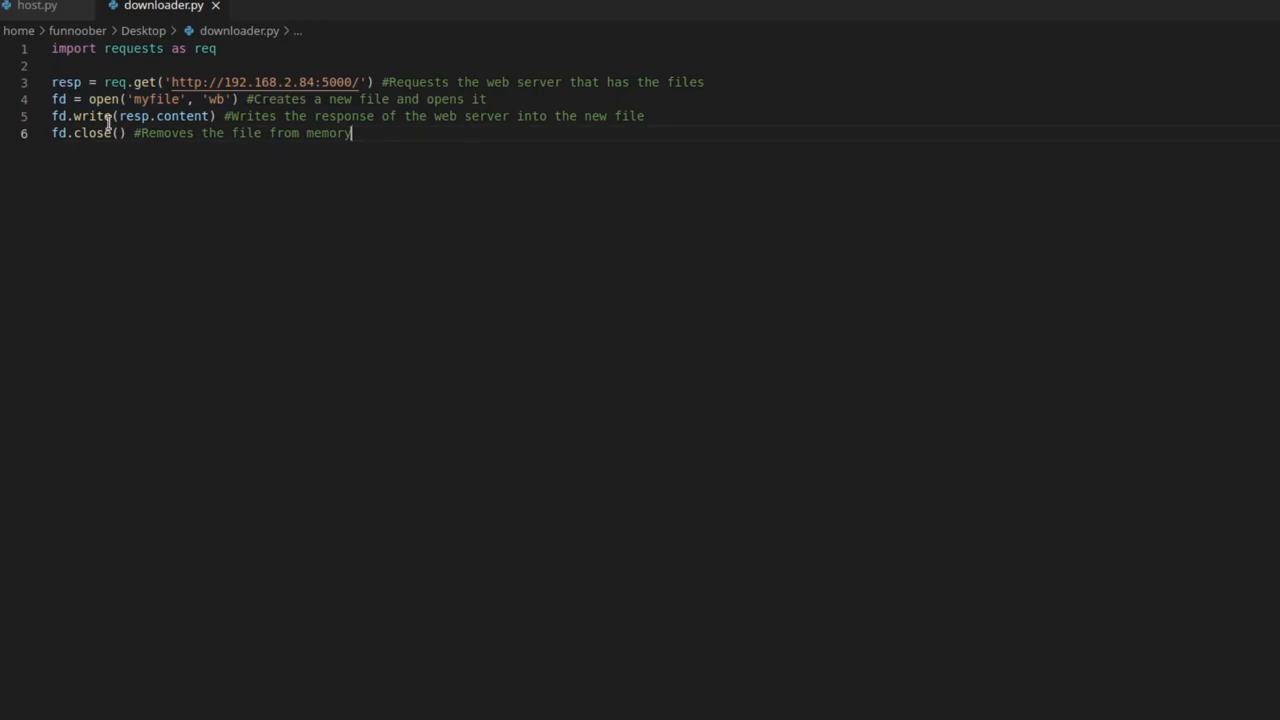
pyautogui.doubleClick(66, 82)
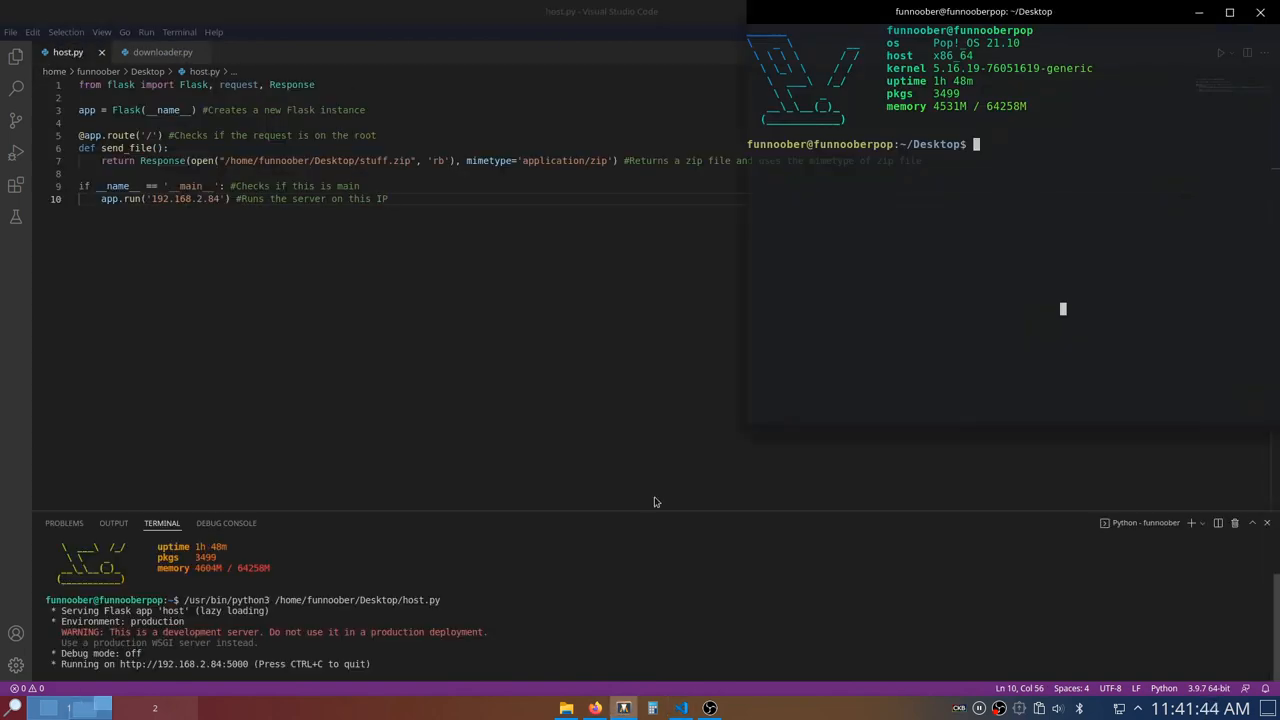
# Run python3 downloader.py and check the Flask server log for the GET 200 request
pyautogui.write('pyth')
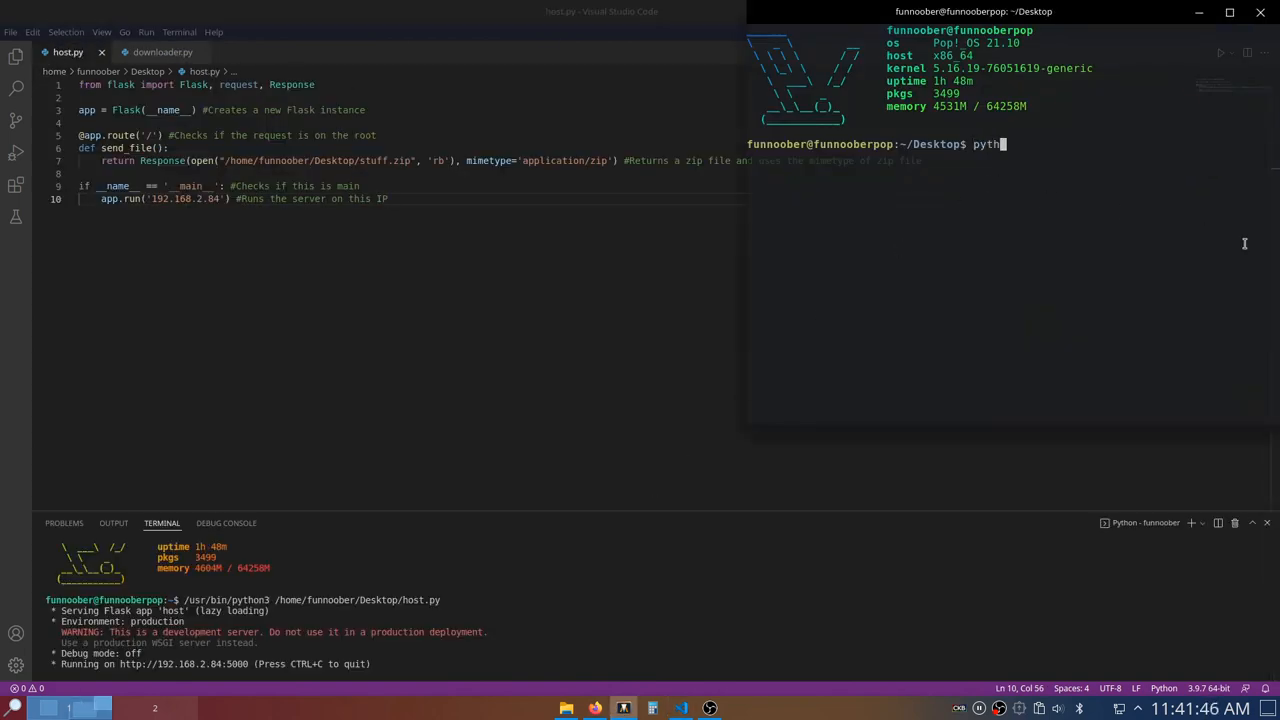
pyautogui.write('on3 download.')
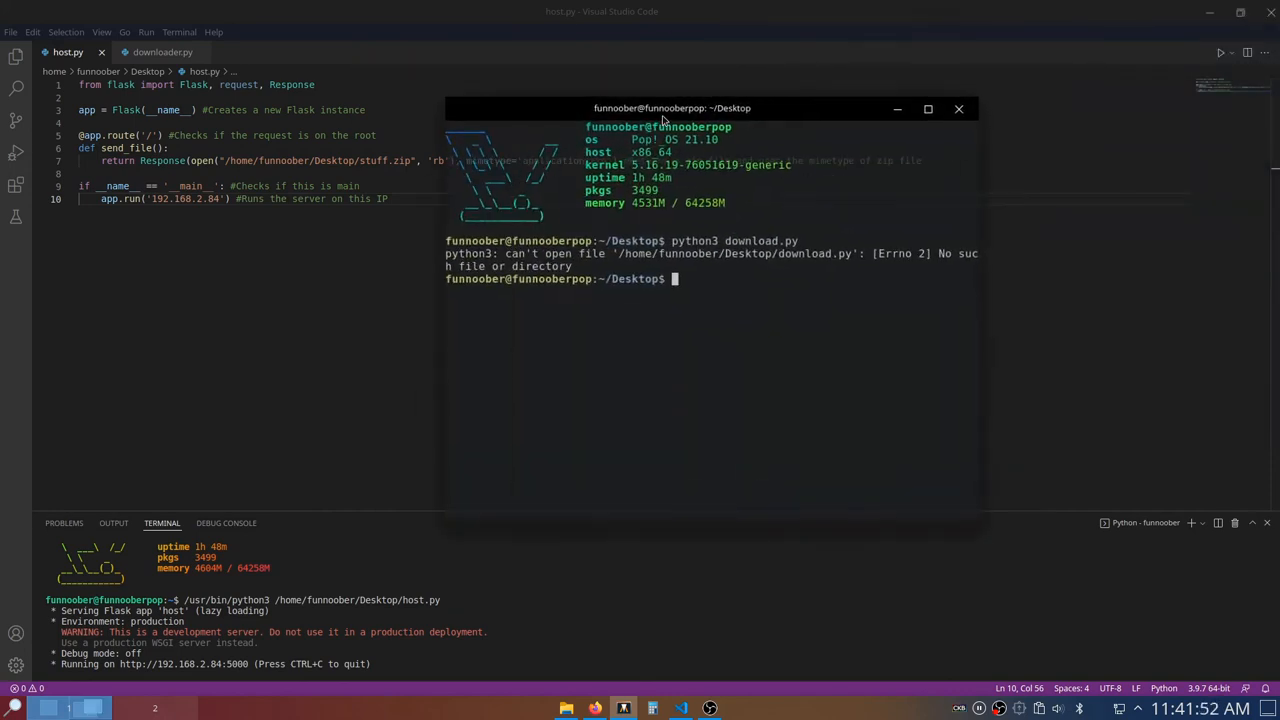
pyautogui.write('python3 downloader.py')
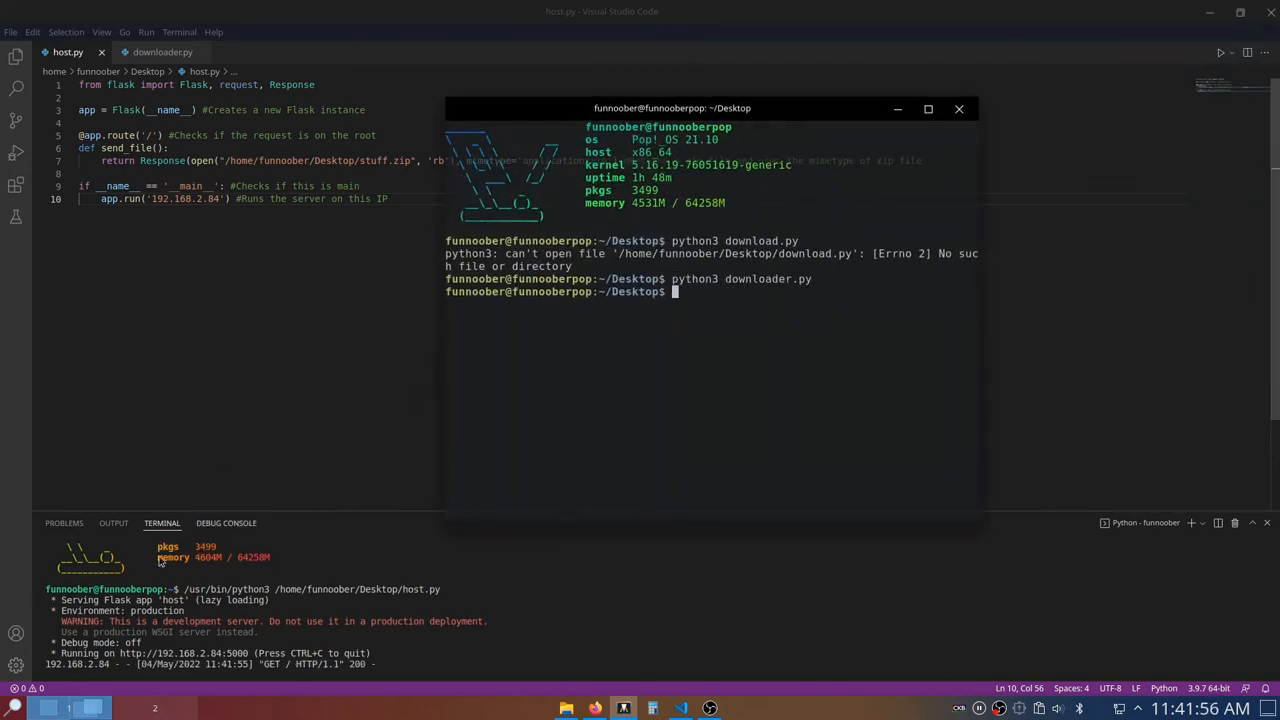
pyautogui.click(958, 108)
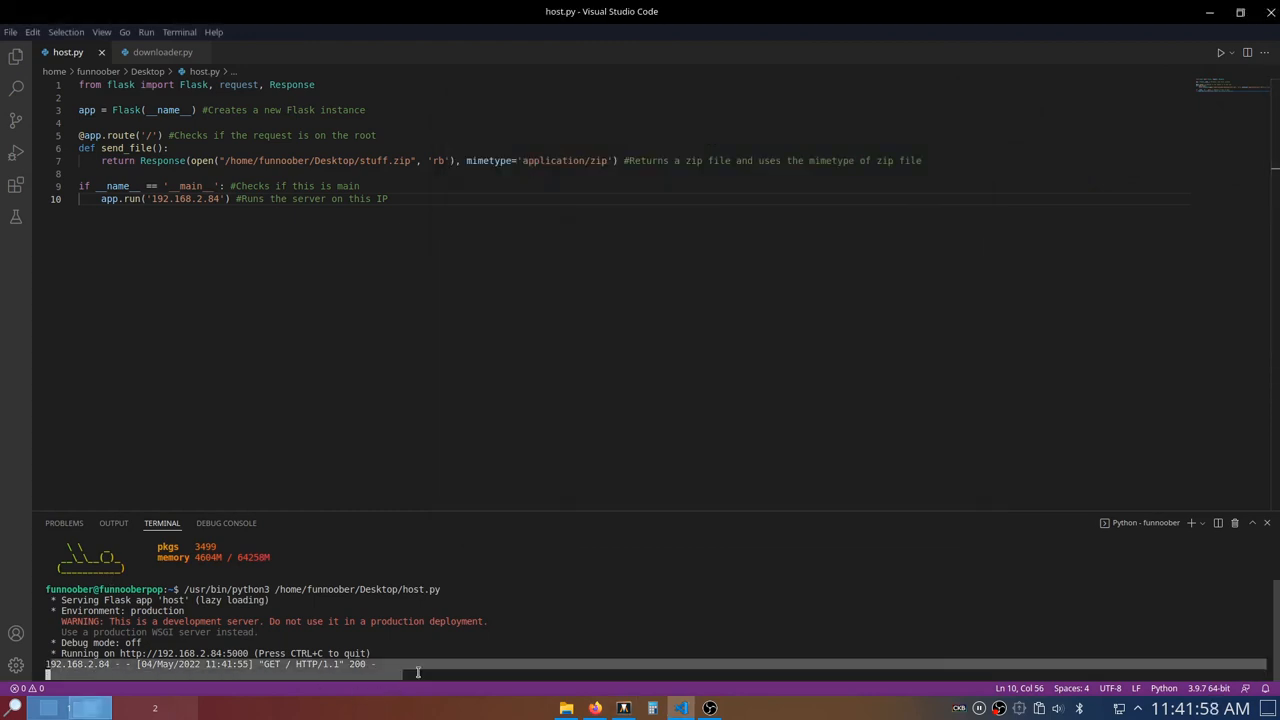
# List the Desktop to confirm myfile exists, remove it with rm, and return to host.py
pyautogui.click(624, 708)
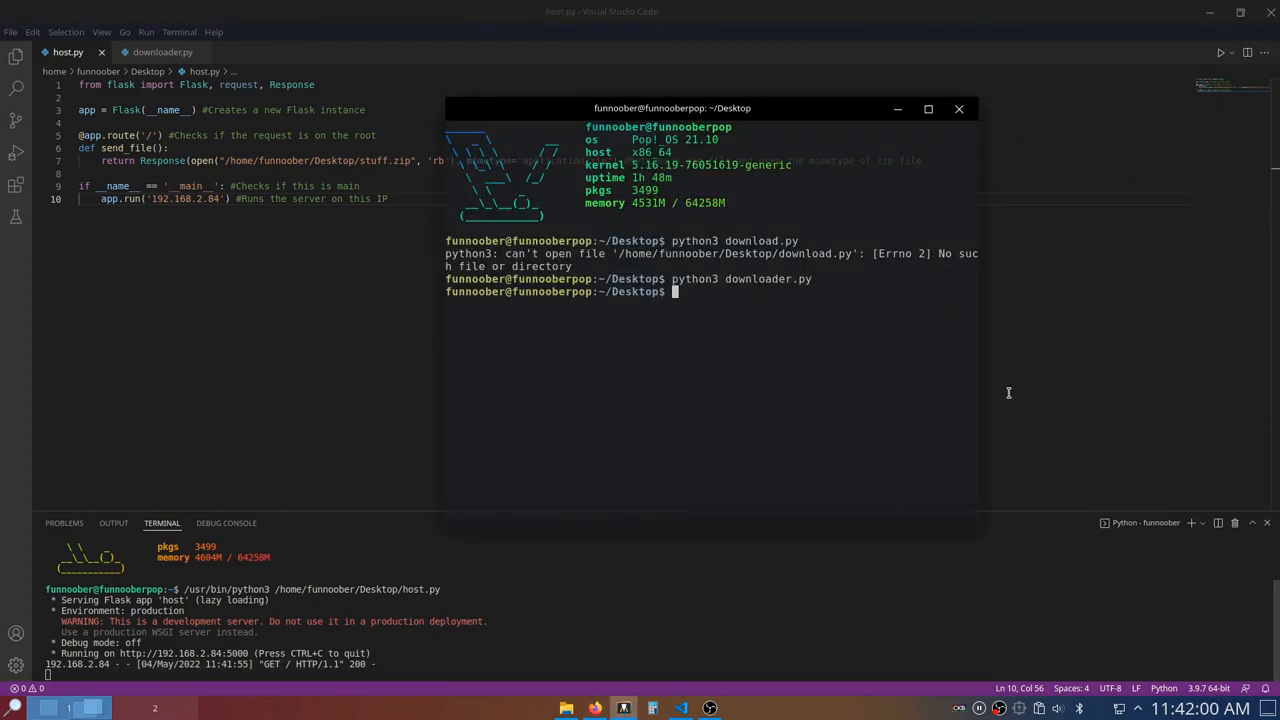
pyautogui.write('ls')
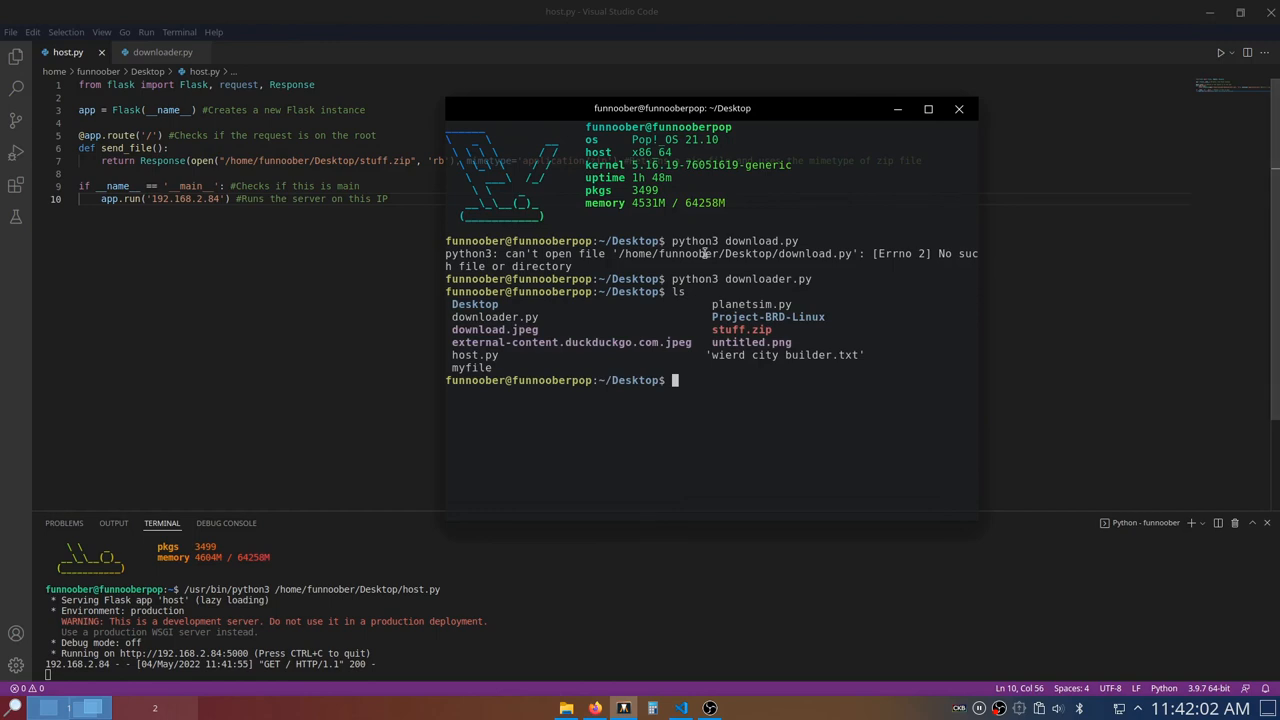
pyautogui.moveTo(1100, 328)
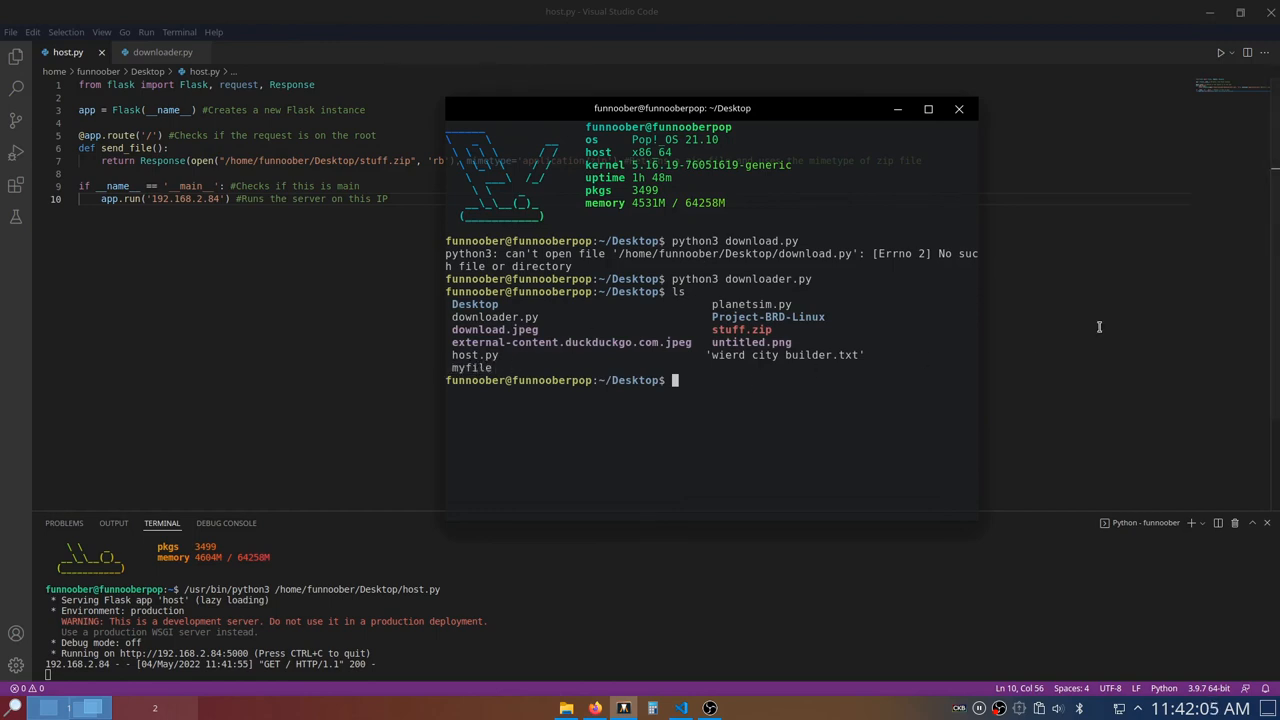
pyautogui.write('rm my')
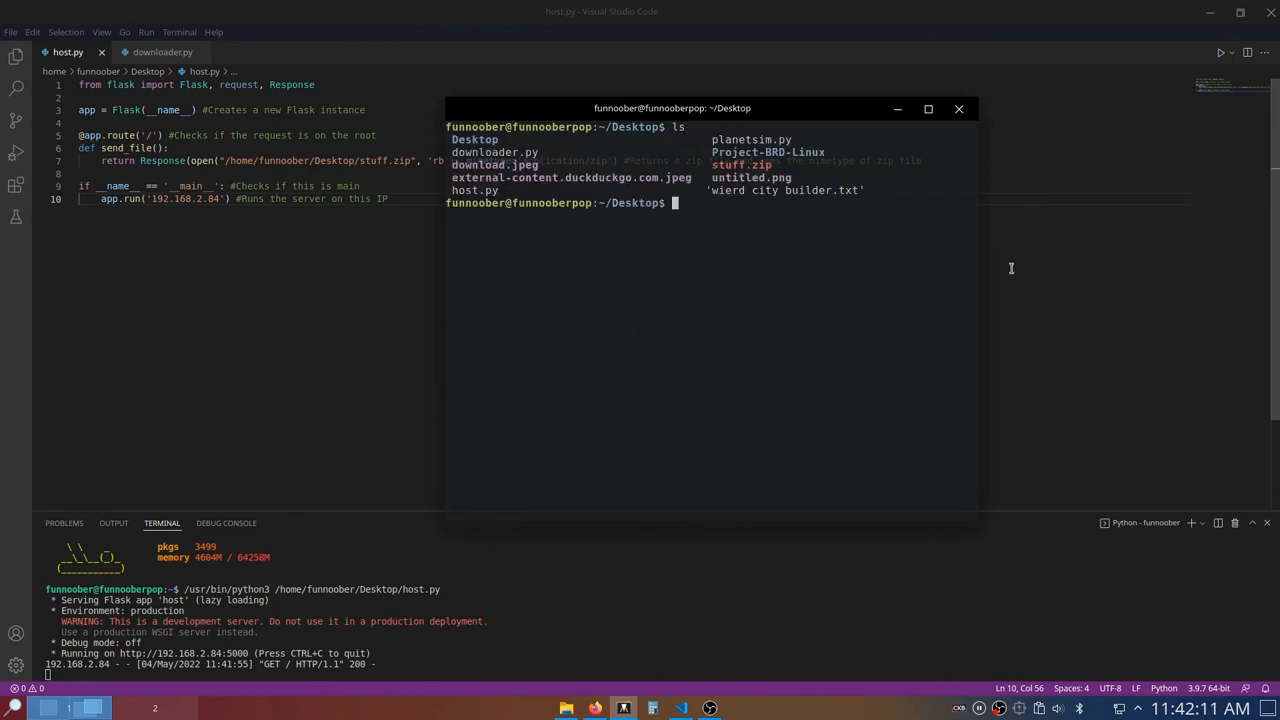
pyautogui.click(956, 108)
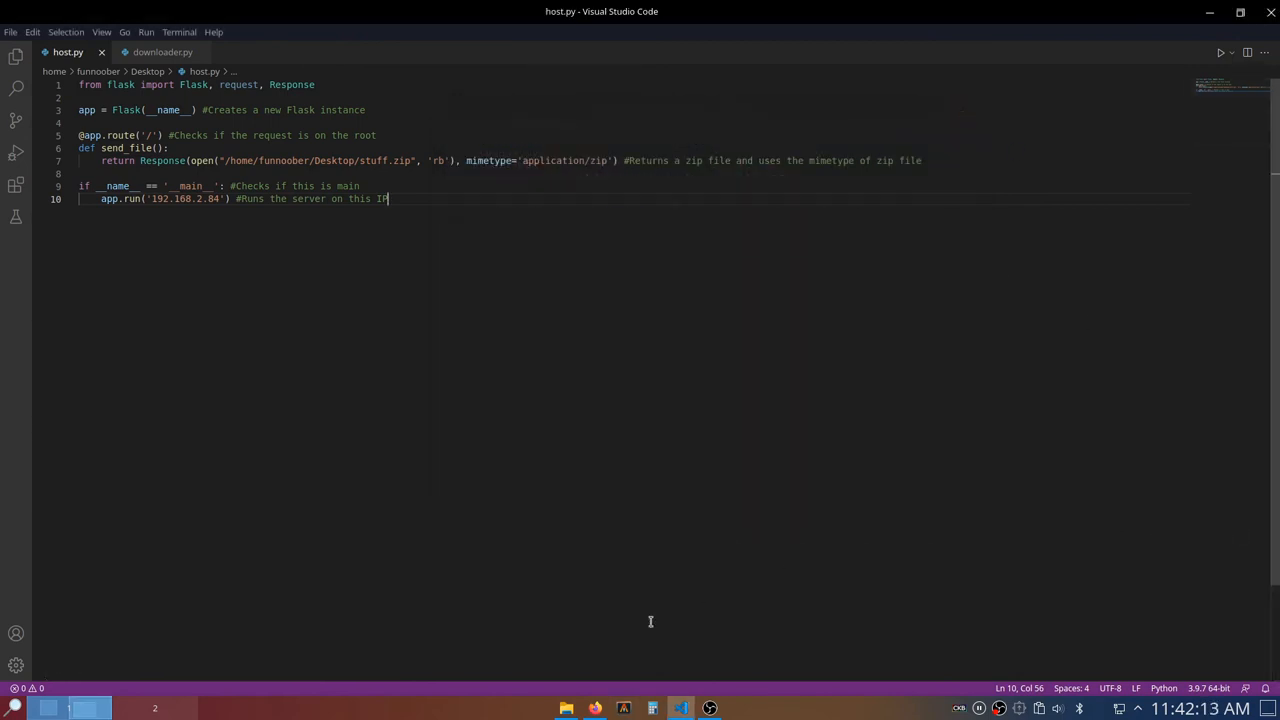